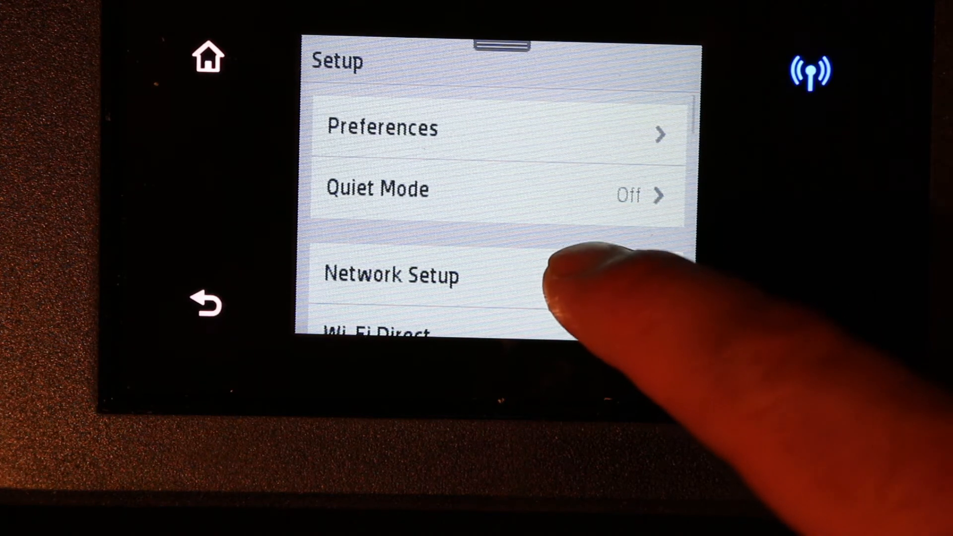
Go to Network Setup and bring the Wireless Settings options into view.
left_click(392, 274)
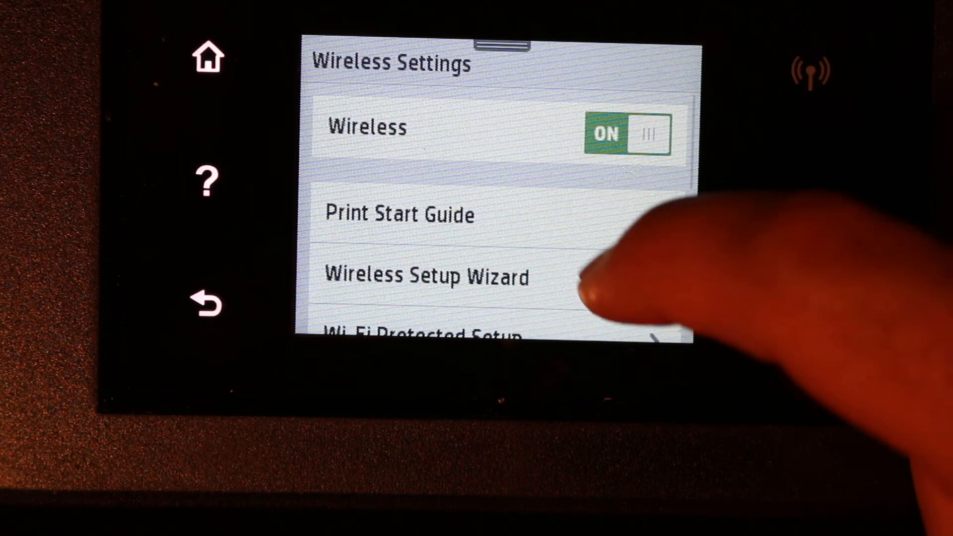
scroll("down", 3)
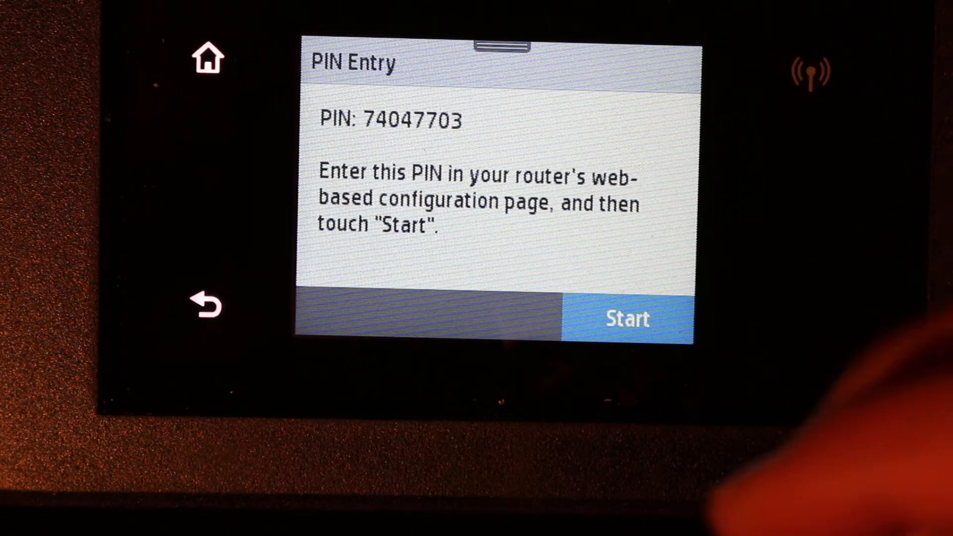
left_click(626, 318)
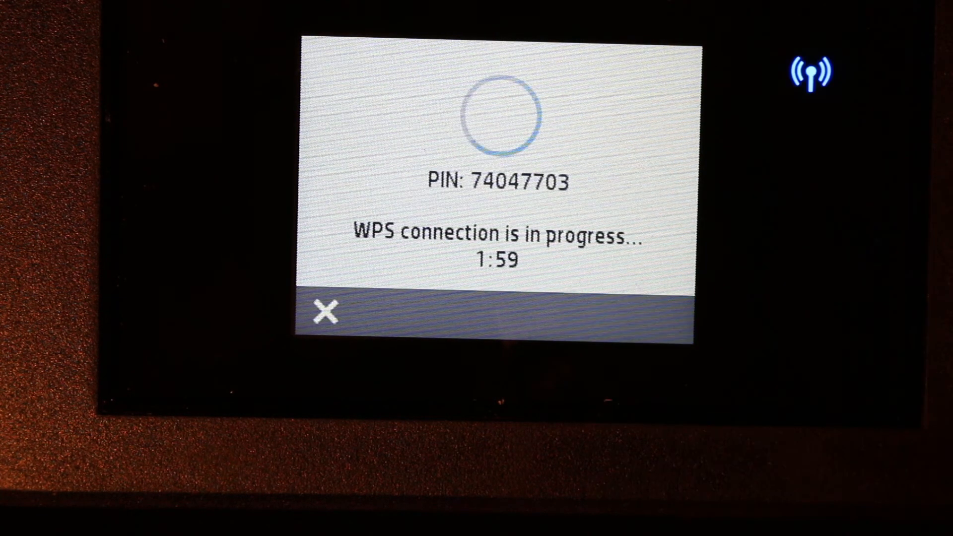